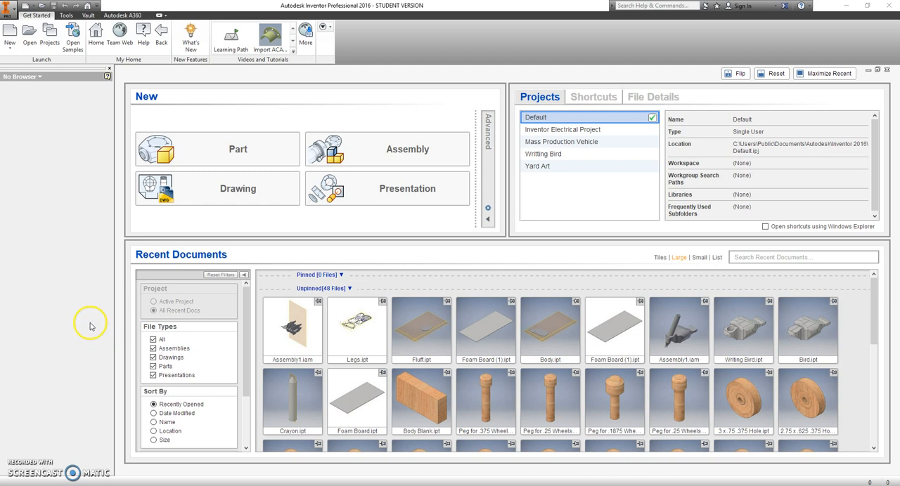
mouse_move(96, 314)
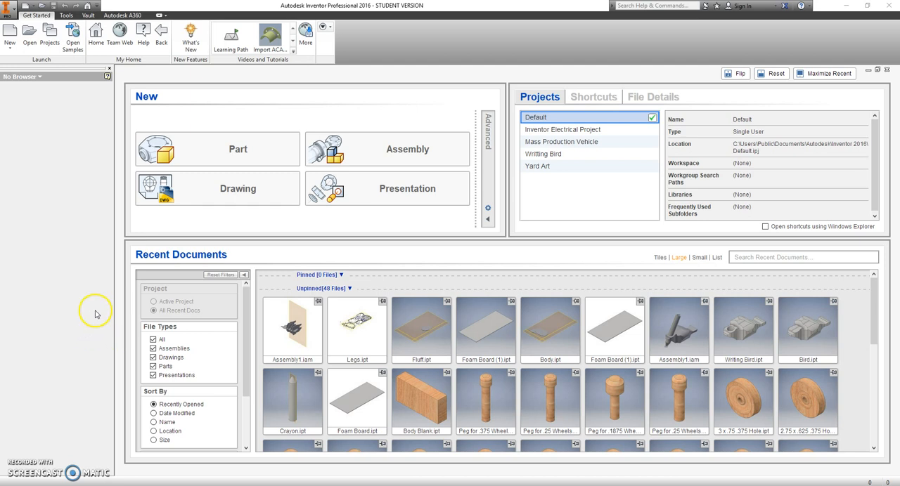
Start a new Assembly document from the Get Started home screen
click(387, 149)
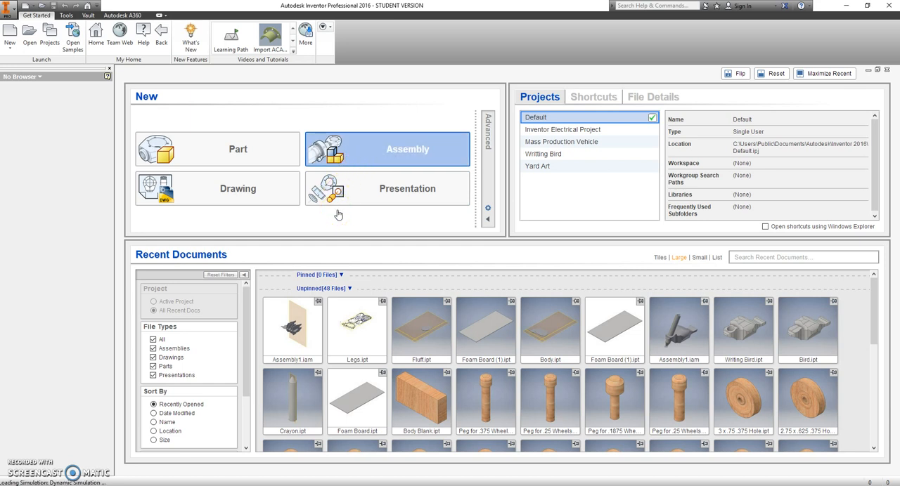
click(407, 149)
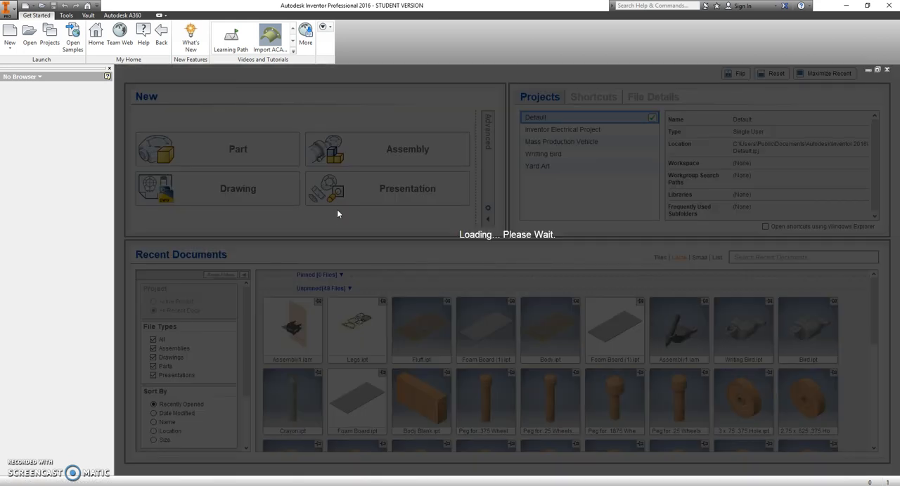
Start placing a component and browse the file dialog to the Google Drive File Stream drive
click(407, 149)
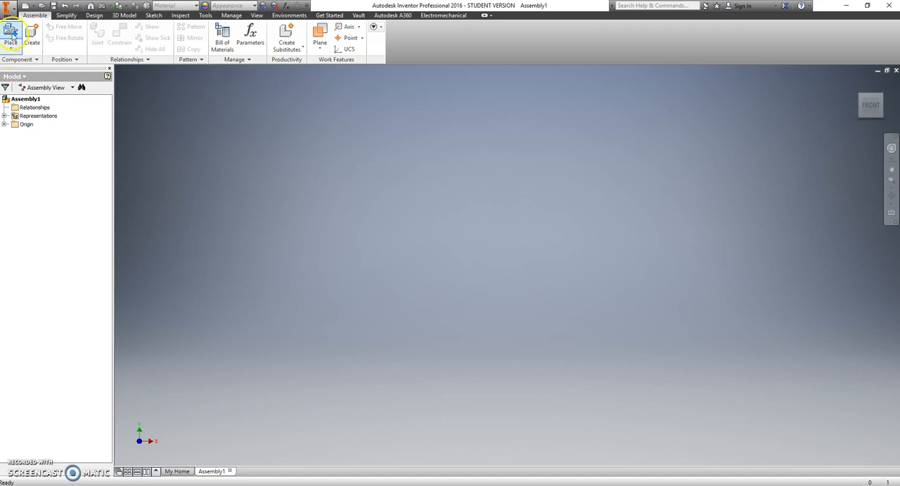
click(11, 33)
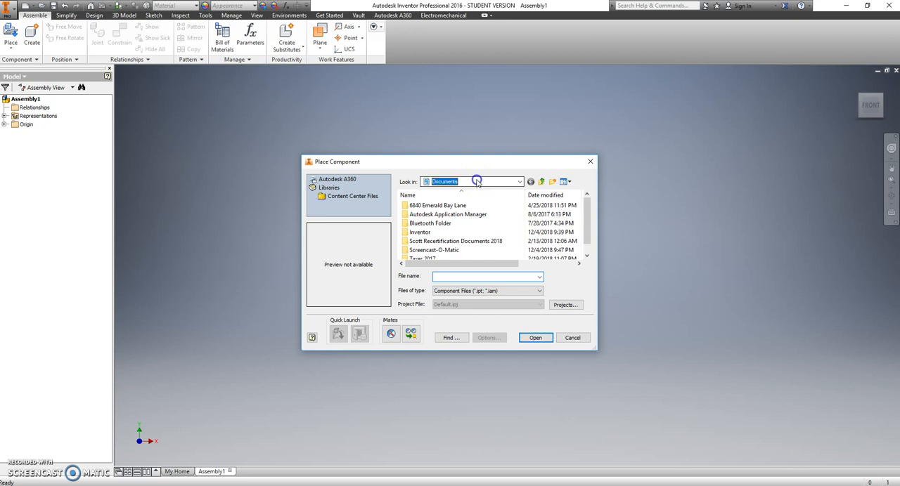
click(519, 181)
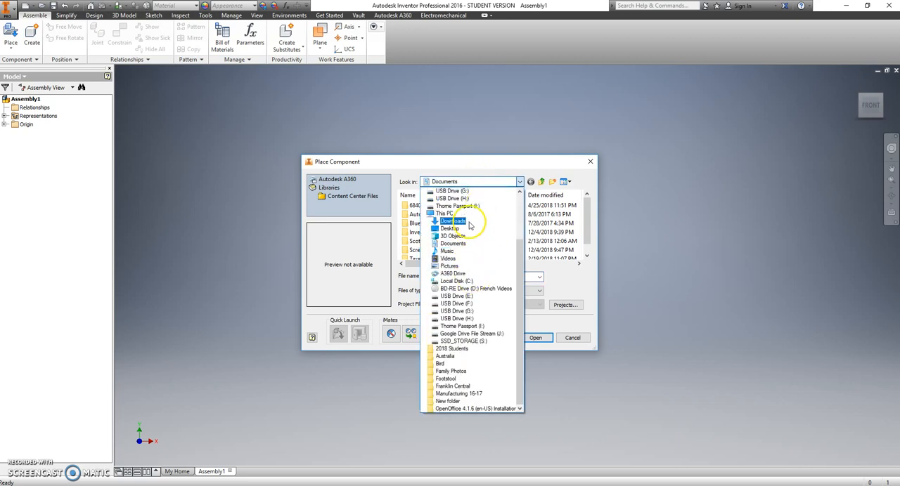
scroll(up, 3)
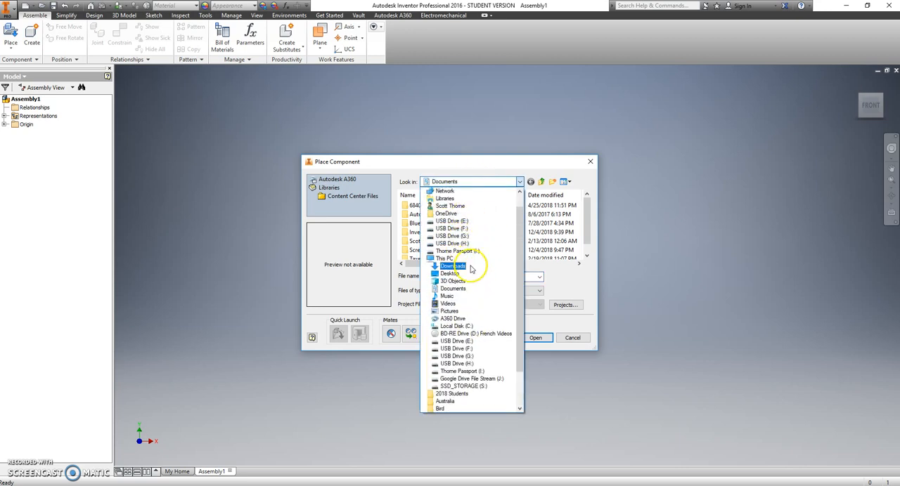
click(471, 378)
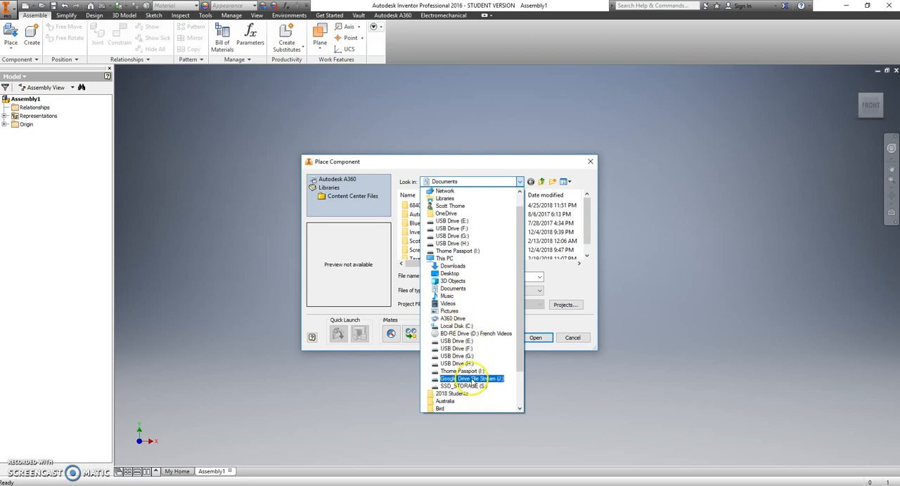
click(473, 379)
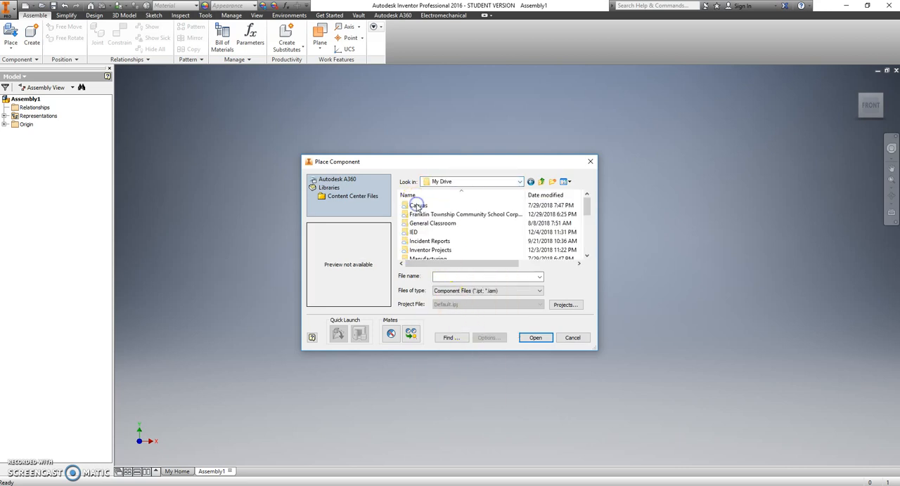
Navigate into the IED, Assembly Practice and T9 folders
double_click(413, 232)
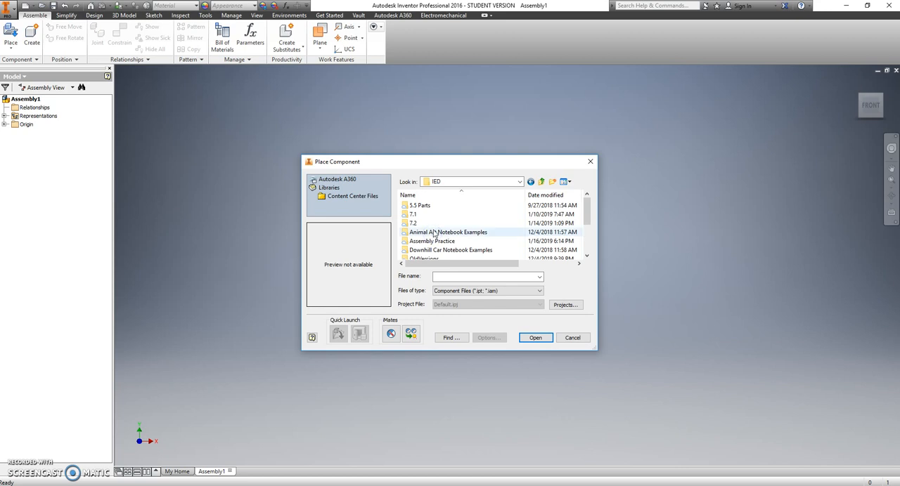
double_click(431, 241)
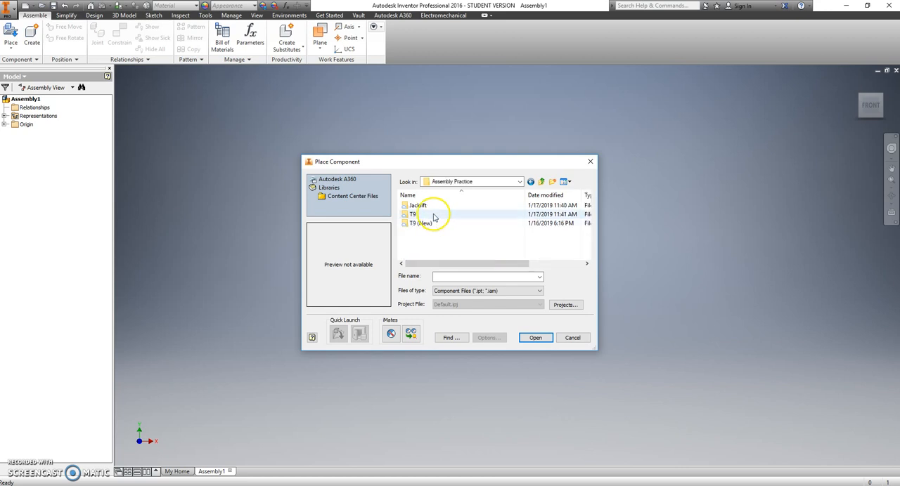
double_click(413, 214)
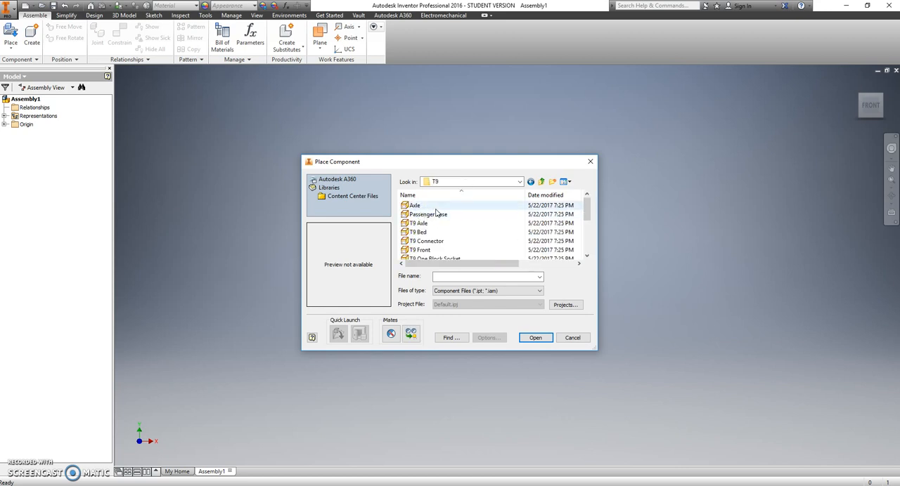
Preview the Axle, Passenger Base, T9 Axle, Bed and Connector parts, then select T9 Wheel
click(415, 205)
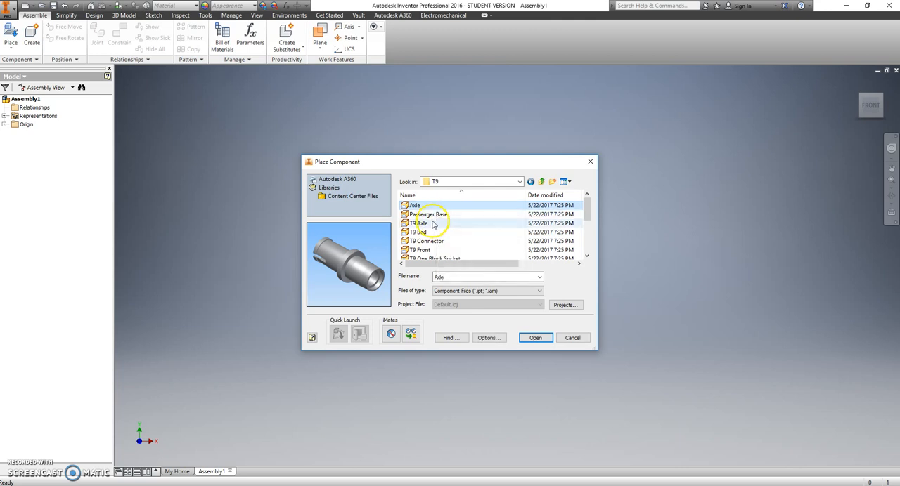
mouse_move(427, 215)
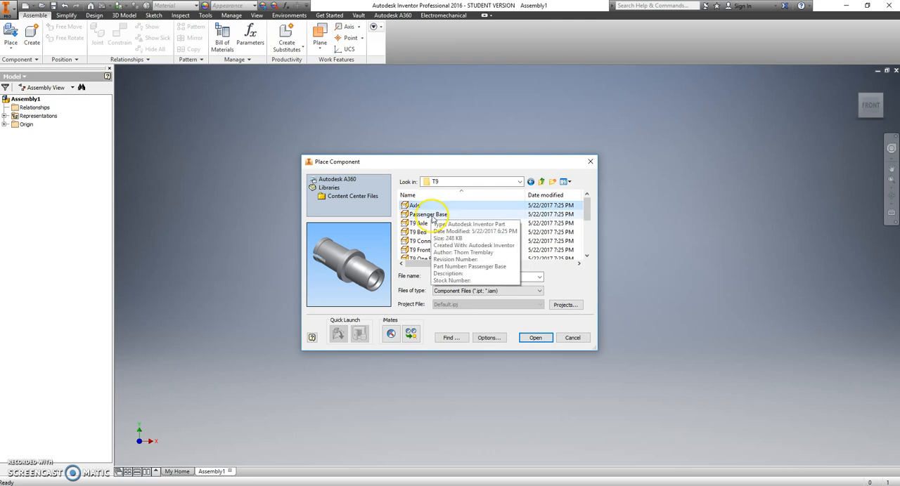
click(416, 206)
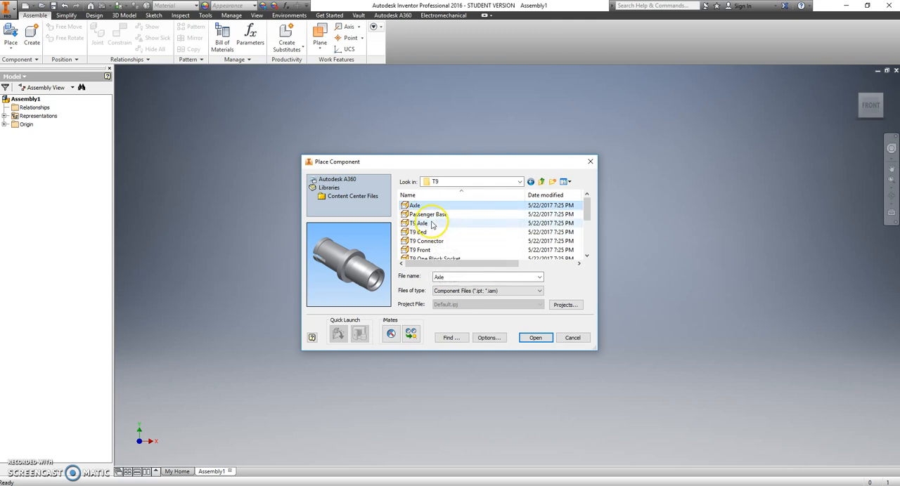
click(427, 214)
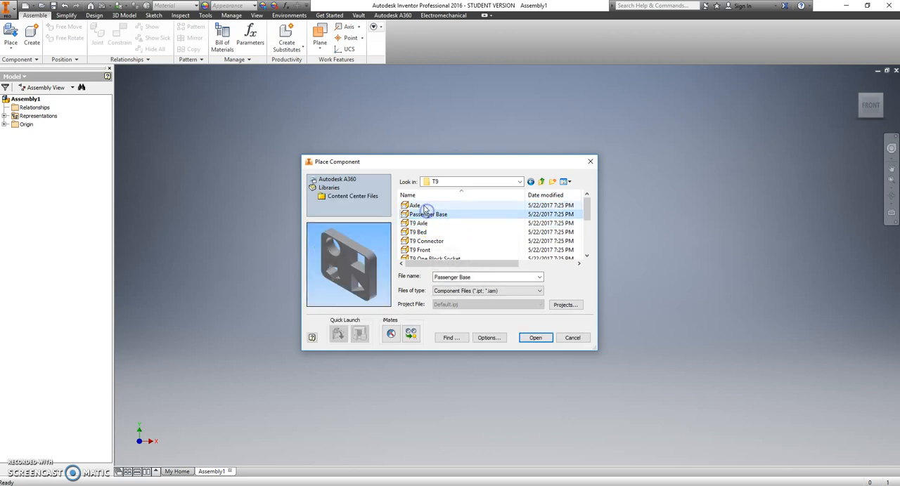
mouse_move(429, 226)
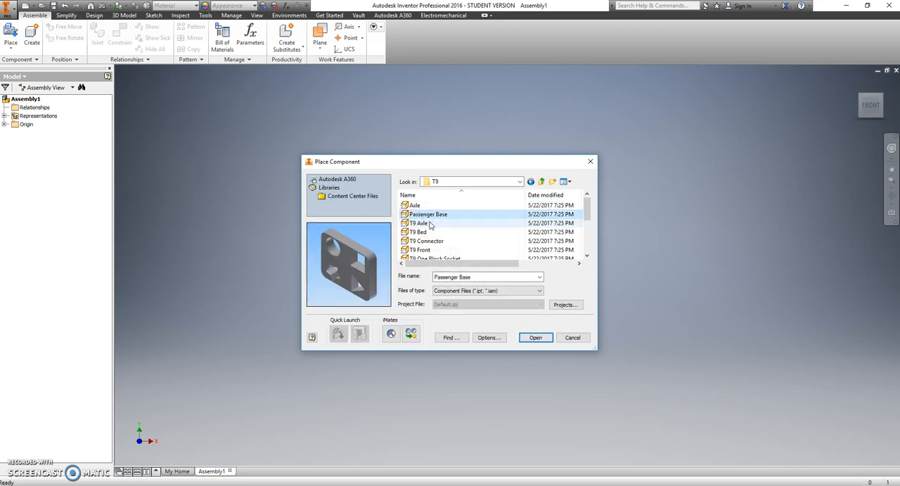
click(419, 222)
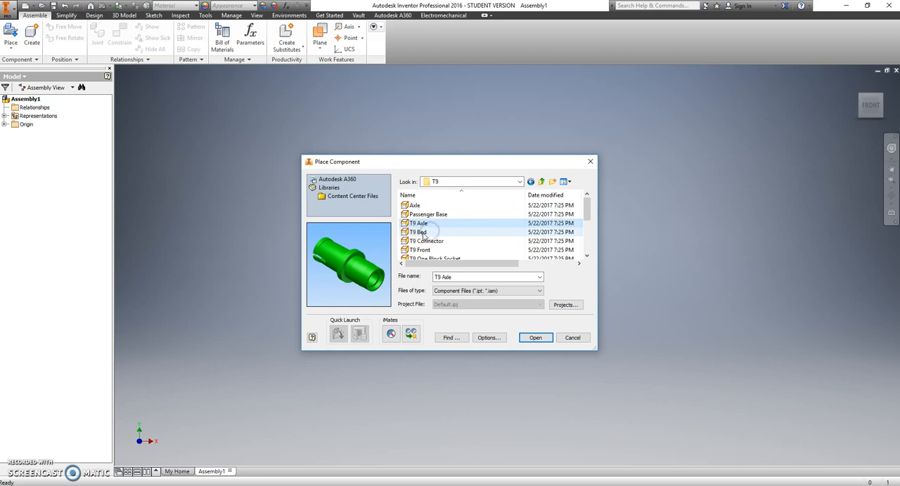
click(419, 232)
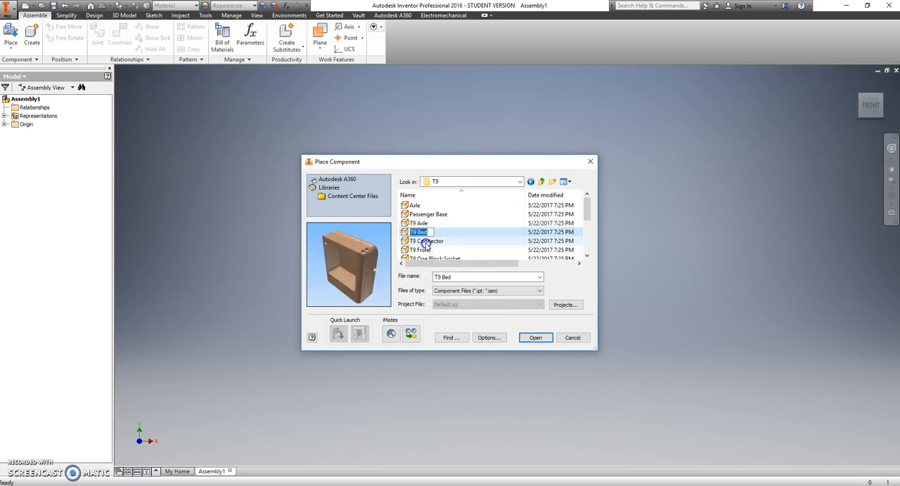
click(426, 241)
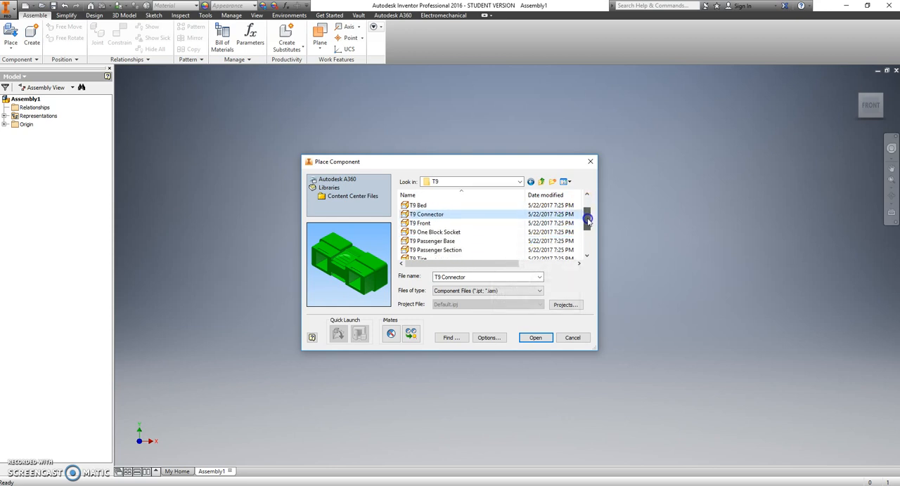
scroll(down, 3)
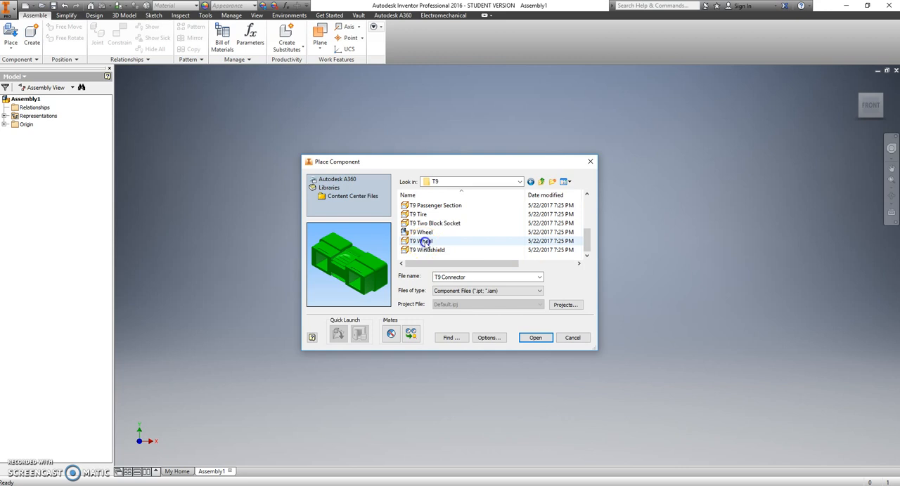
click(421, 241)
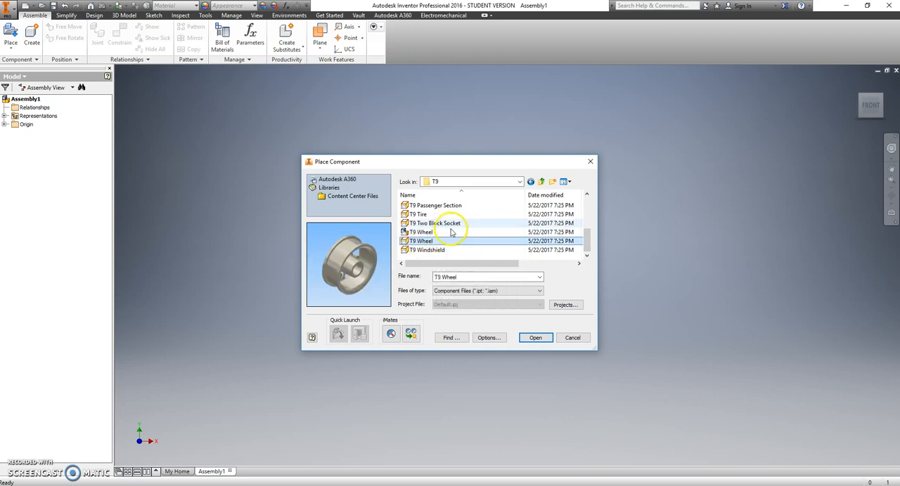
Add T9 Tire, T9 Axle and T9 Bed to the selection and place them
click(420, 214)
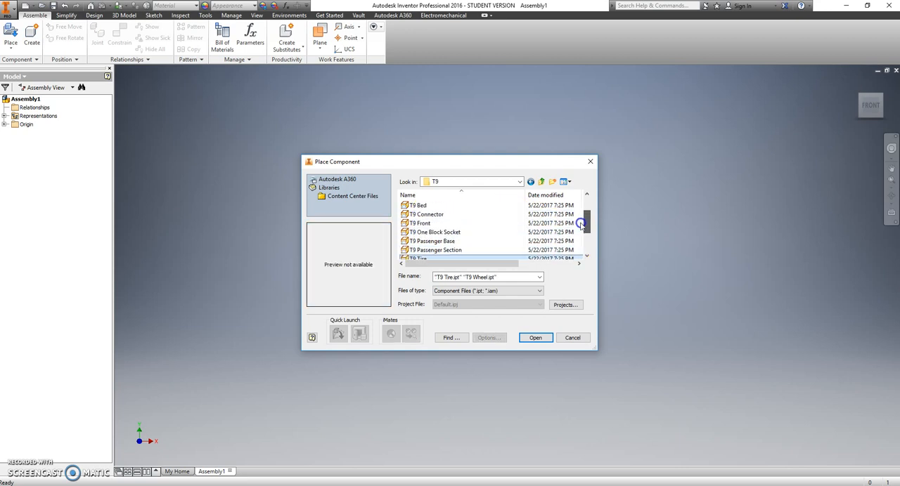
scroll(up, 3)
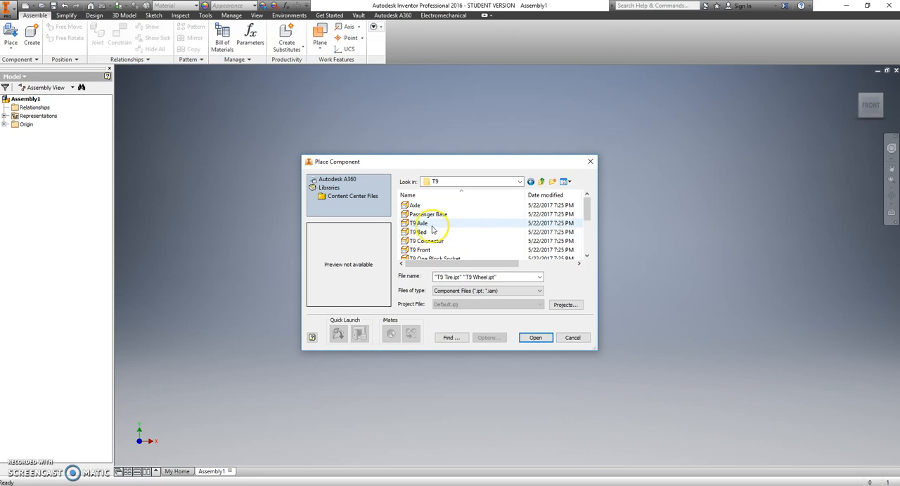
mouse_move(432, 223)
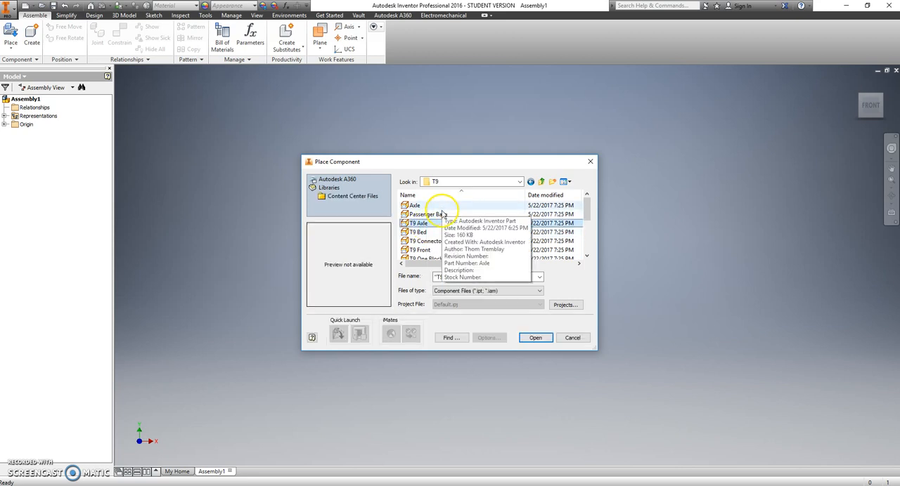
click(427, 214)
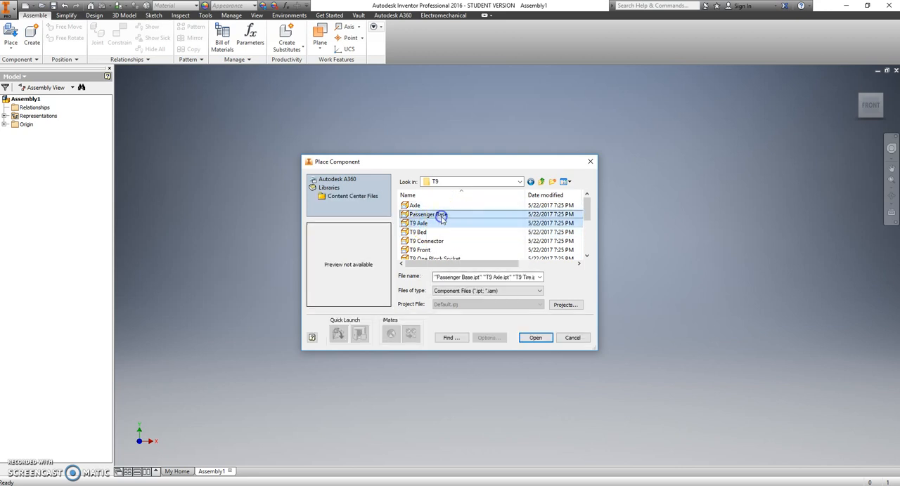
click(419, 232)
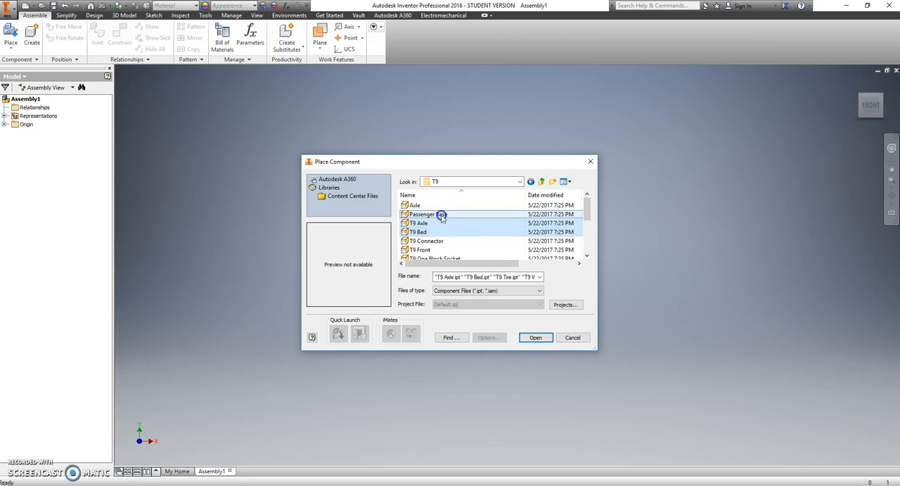
click(534, 337)
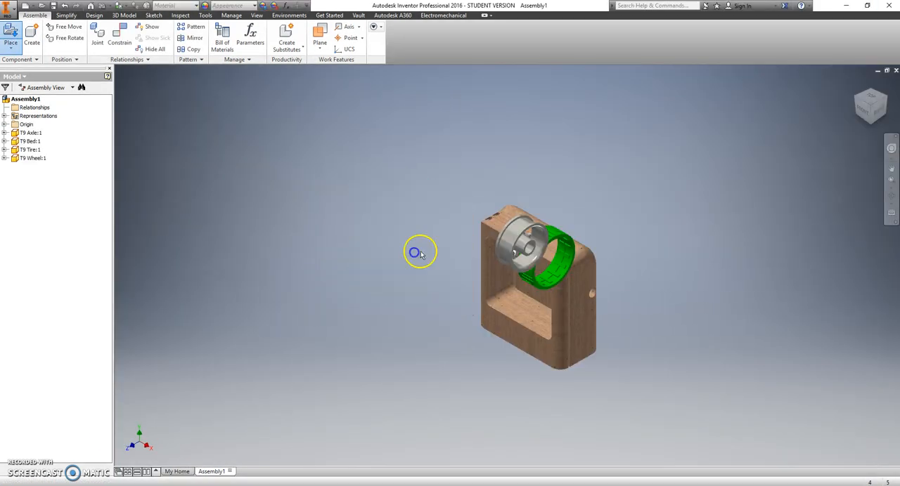
Drag the overlapping parts away from the bed and add second axle, tire and wheel copies
drag(538, 267, 629, 295)
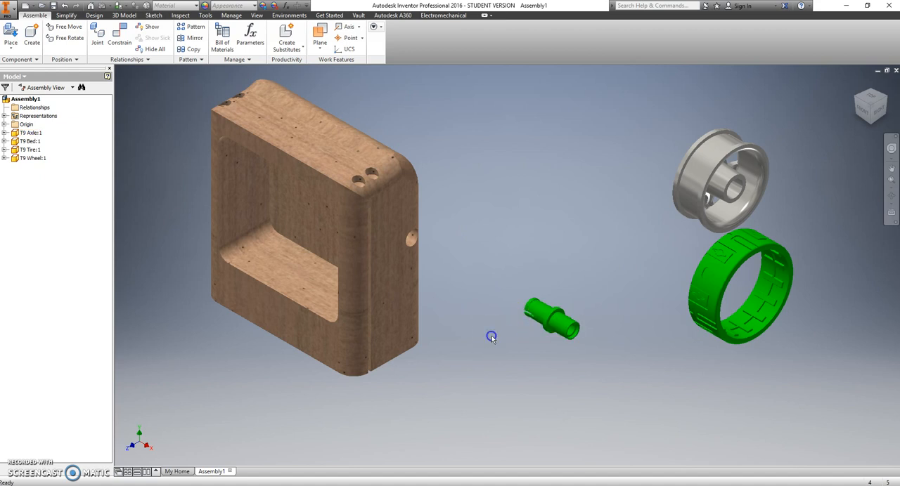
scroll(down, 3)
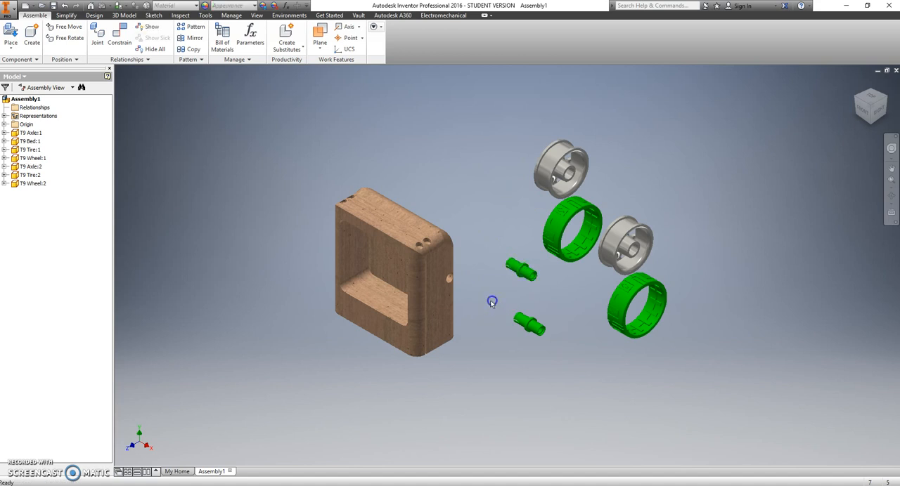
click(119, 34)
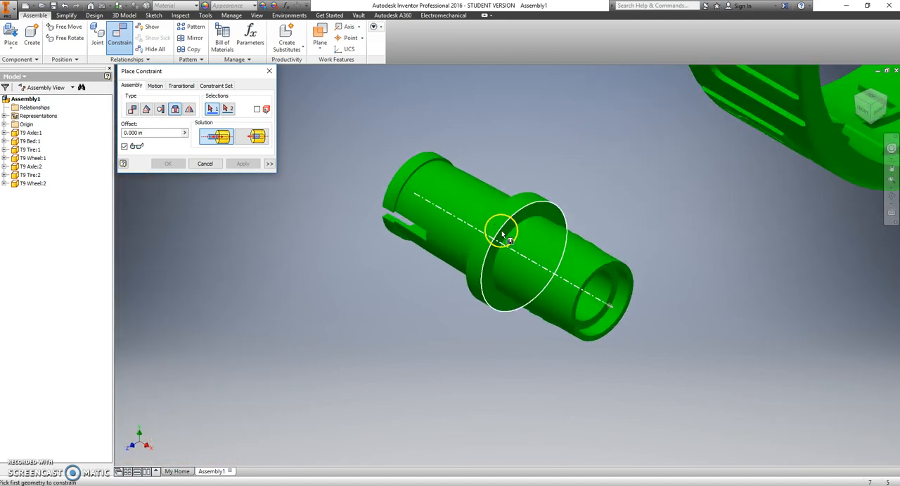
Insert-constrain the axle's circular edge into the hole in the bed's side
click(506, 239)
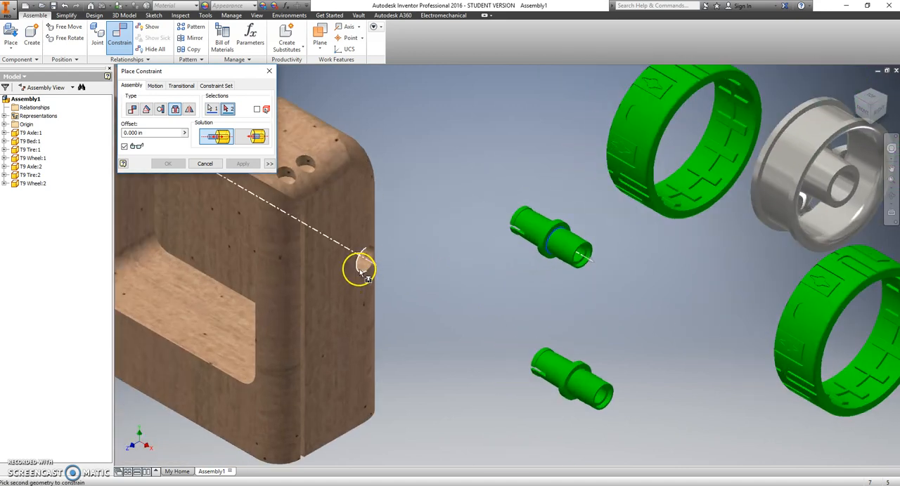
click(242, 164)
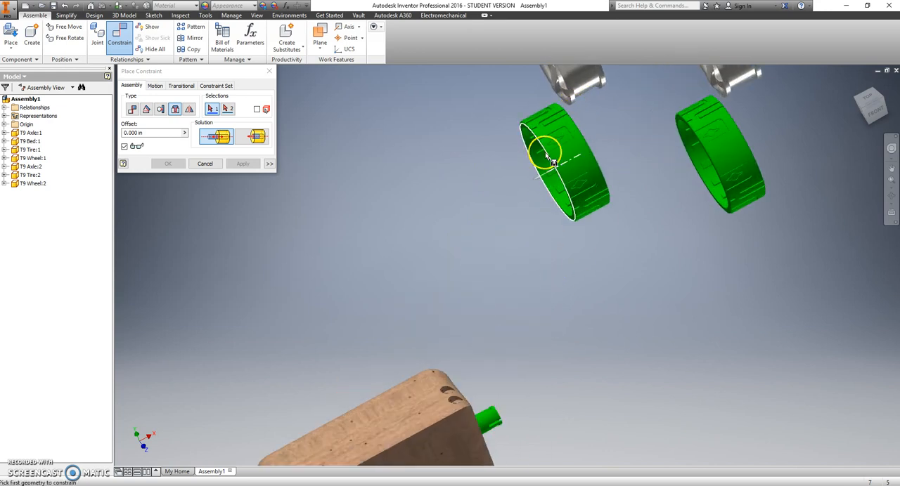
Insert-constrain each green tire's rim edge onto its wheel edge
click(549, 158)
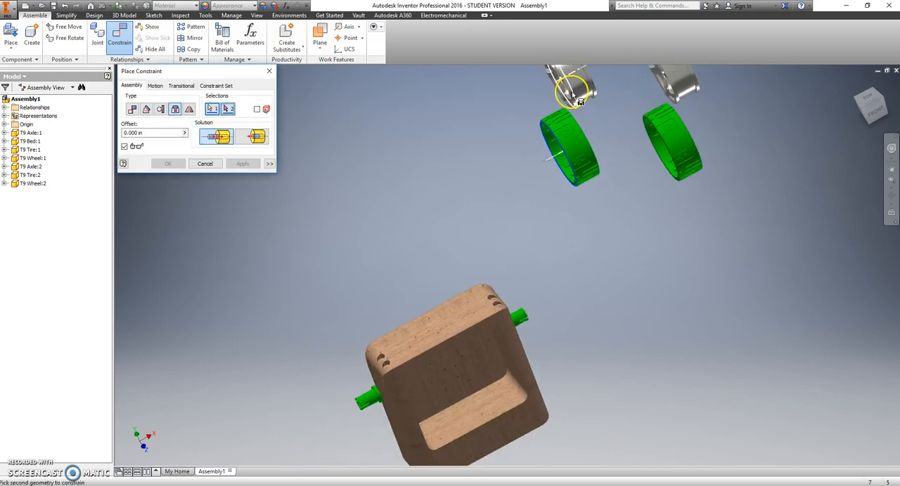
click(242, 163)
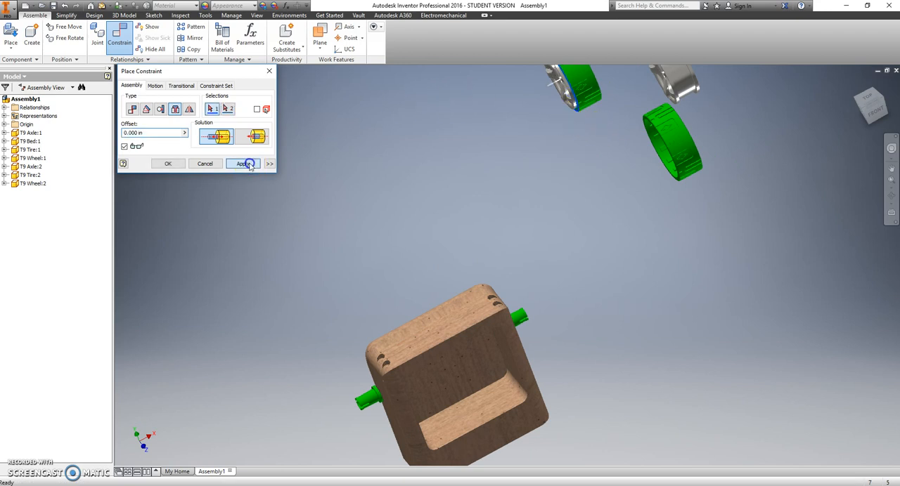
click(242, 164)
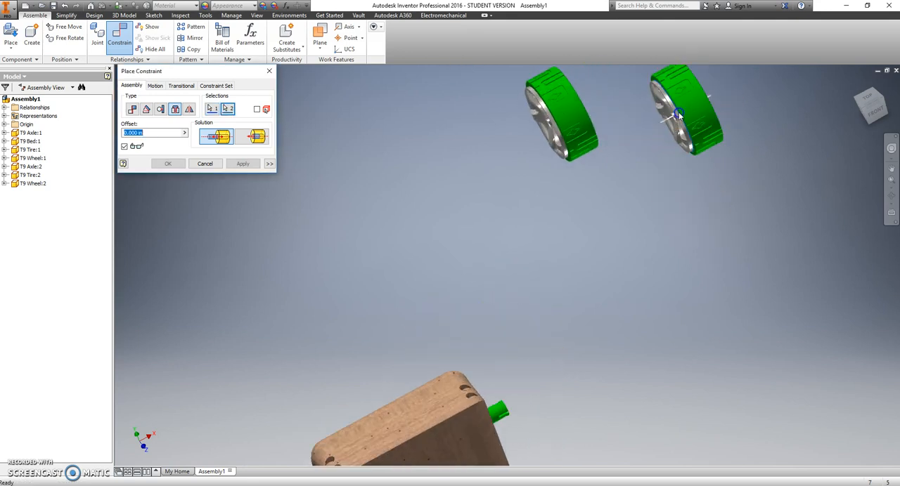
click(243, 164)
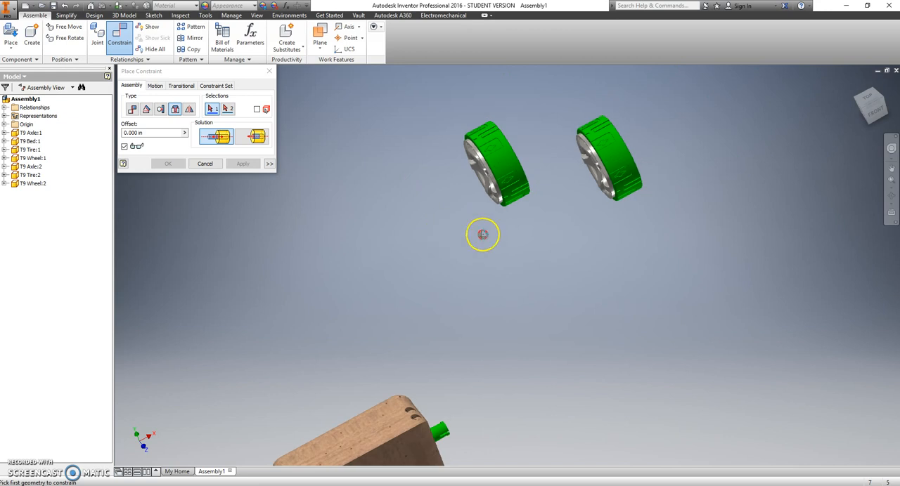
drag(483, 234, 322, 450)
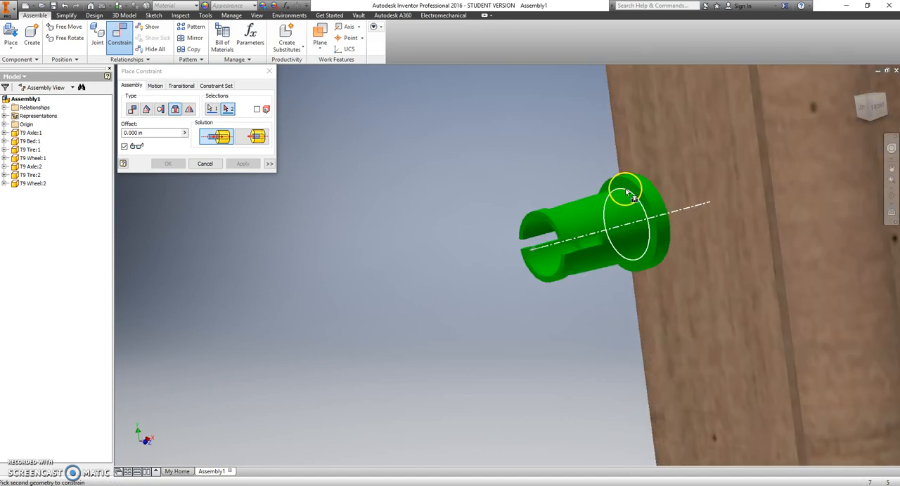
Insert the tire-fitted wheel's hub onto the axle shoulder at the bed's side
click(243, 164)
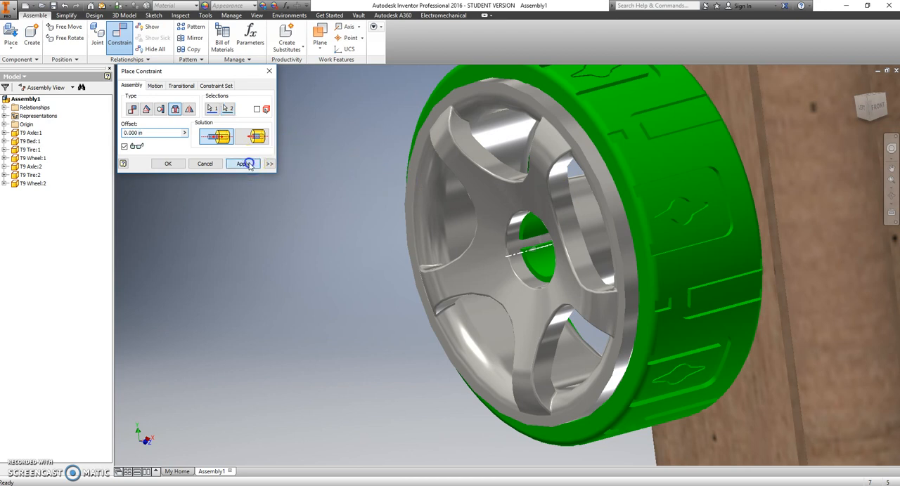
click(242, 163)
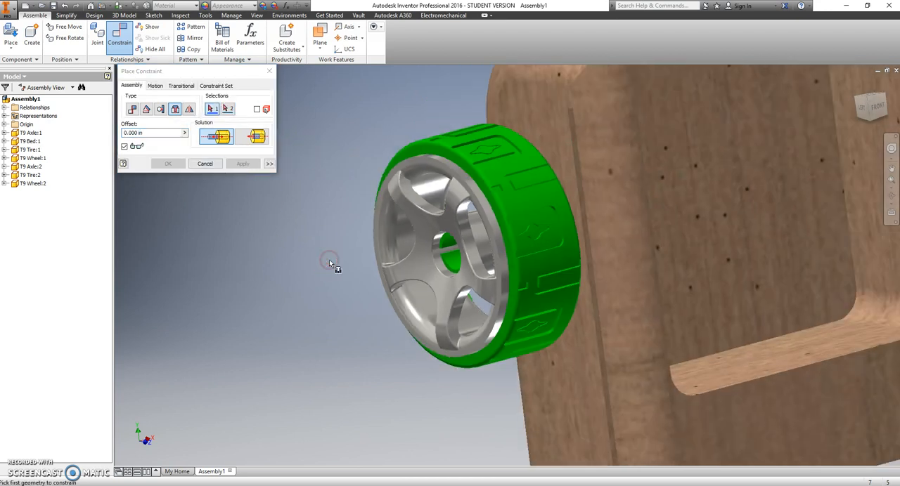